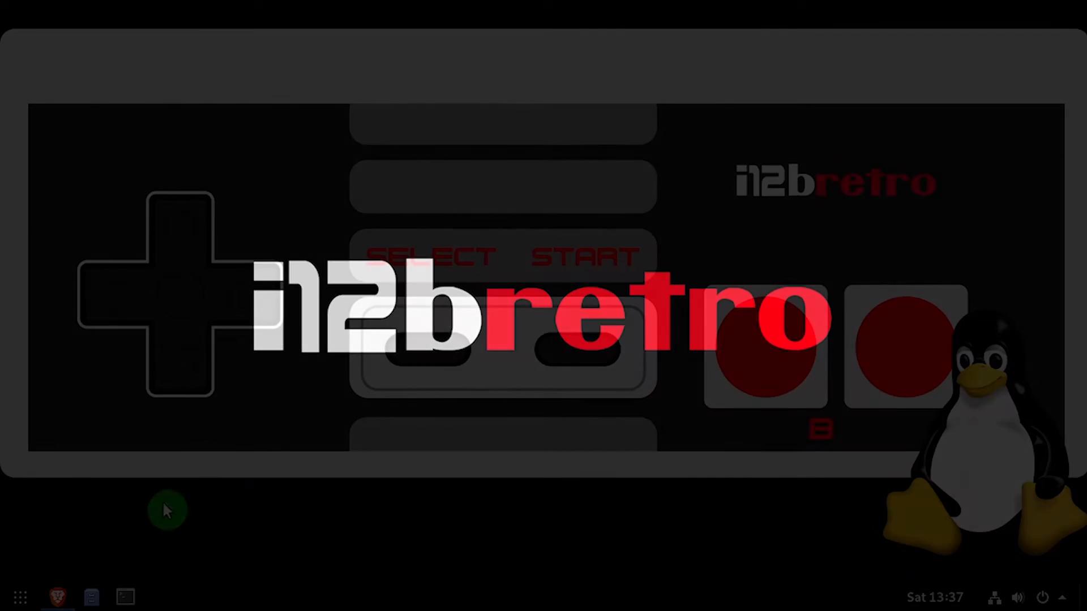
Bring the Brave browser forward to show the Unbound recursive DNS tutorial
{"action": "left_click", "coordinate": [56, 596]}
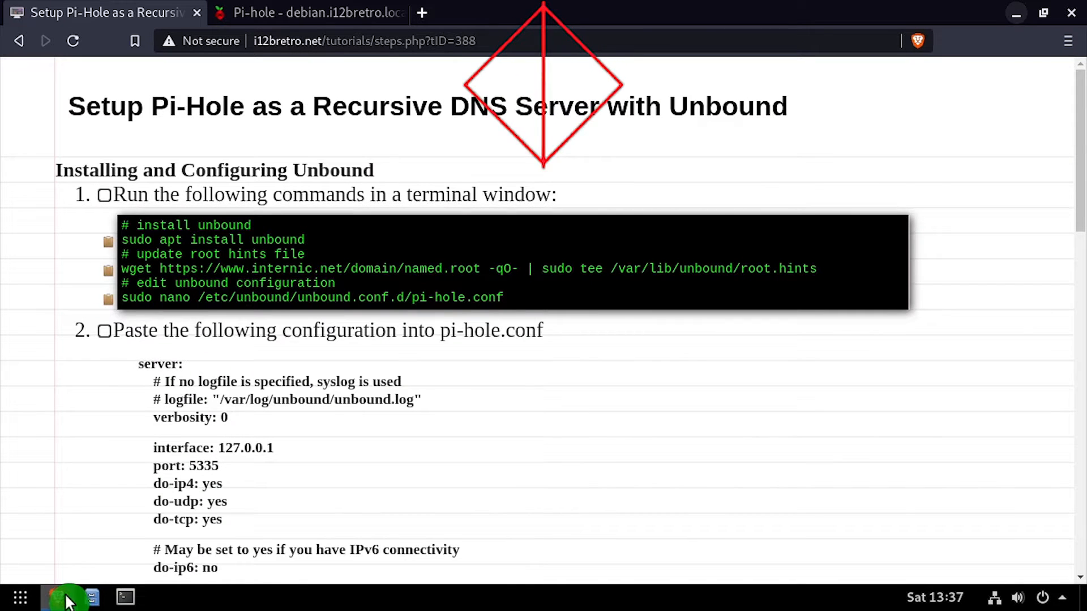
Open a terminal and run sudo apt install unbound, entering the sudo password
{"action": "left_click", "coordinate": [124, 596]}
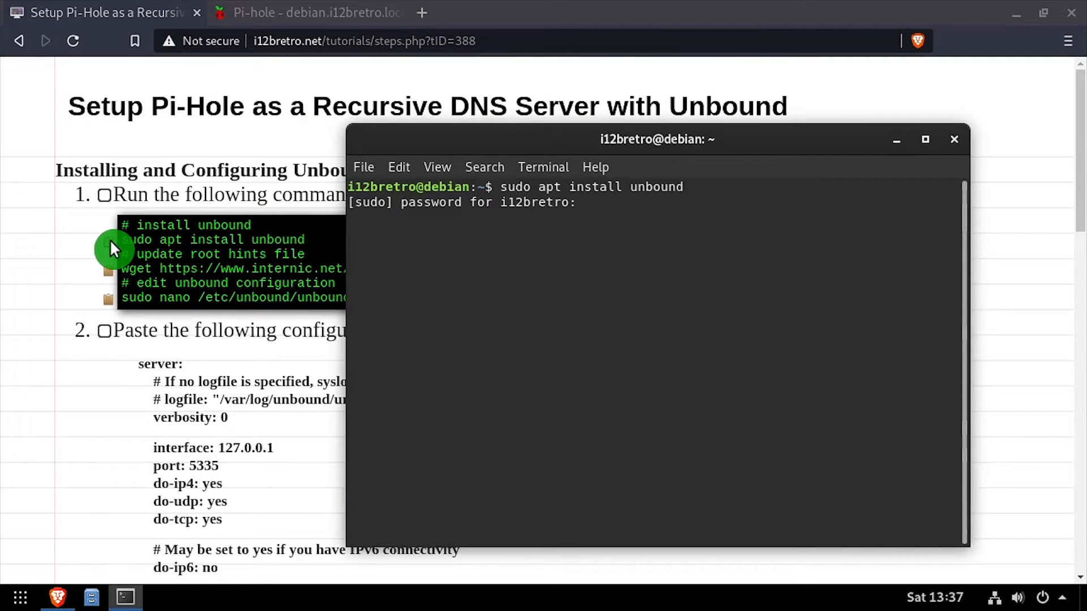
{"action": "key", "text": "Return"}
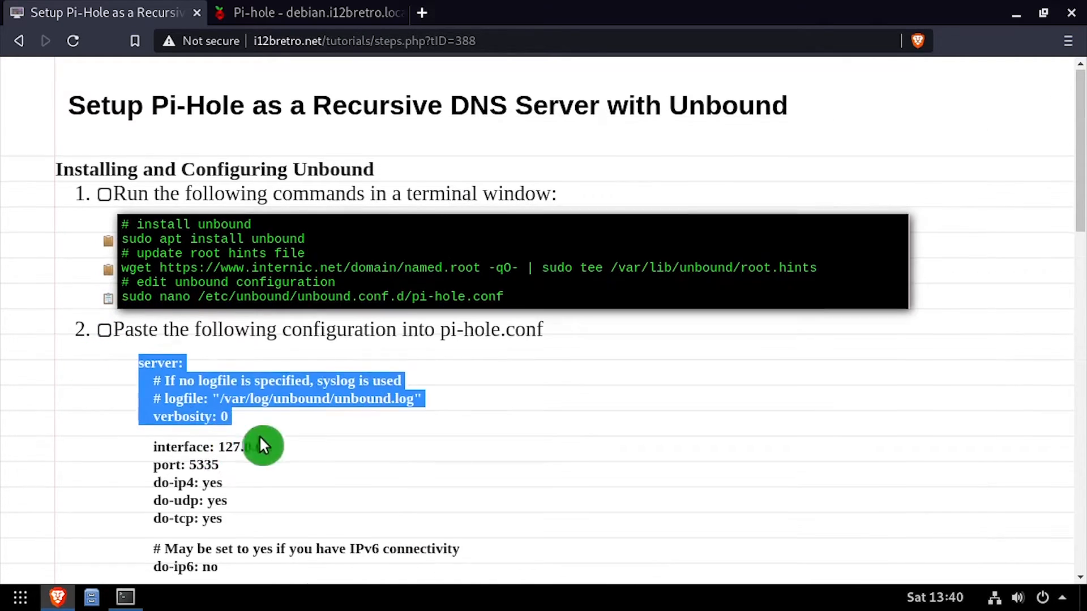
{"action": "scroll", "scroll_direction": "down", "scroll_amount": 3}
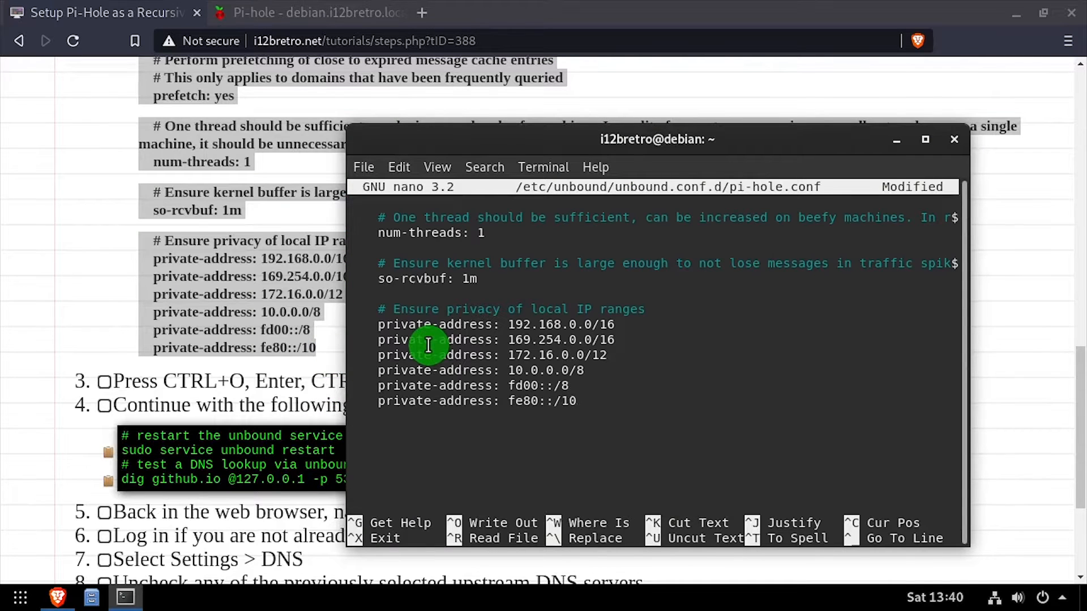
{"action": "key", "text": "ctrl+x"}
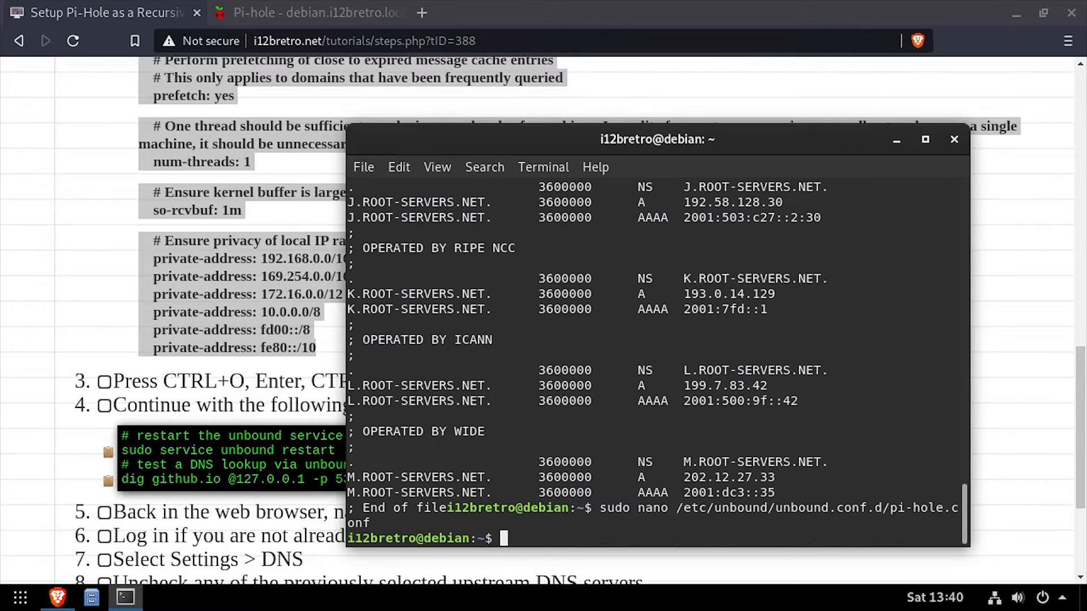
{"action": "mouse_move", "coordinate": [113, 457]}
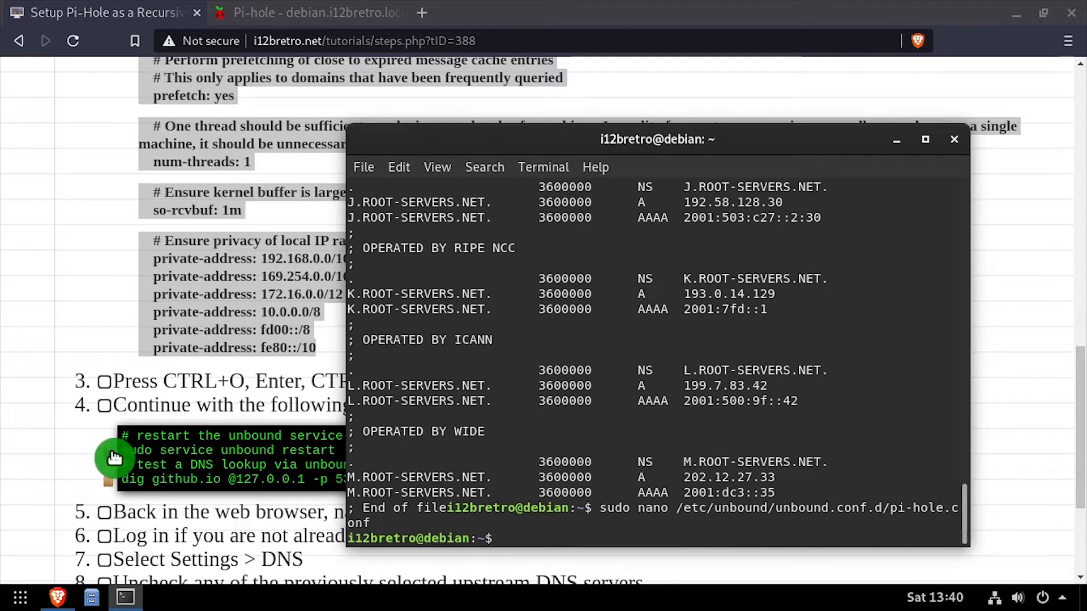
{"action": "type", "text": "sudo service unbound restart"}
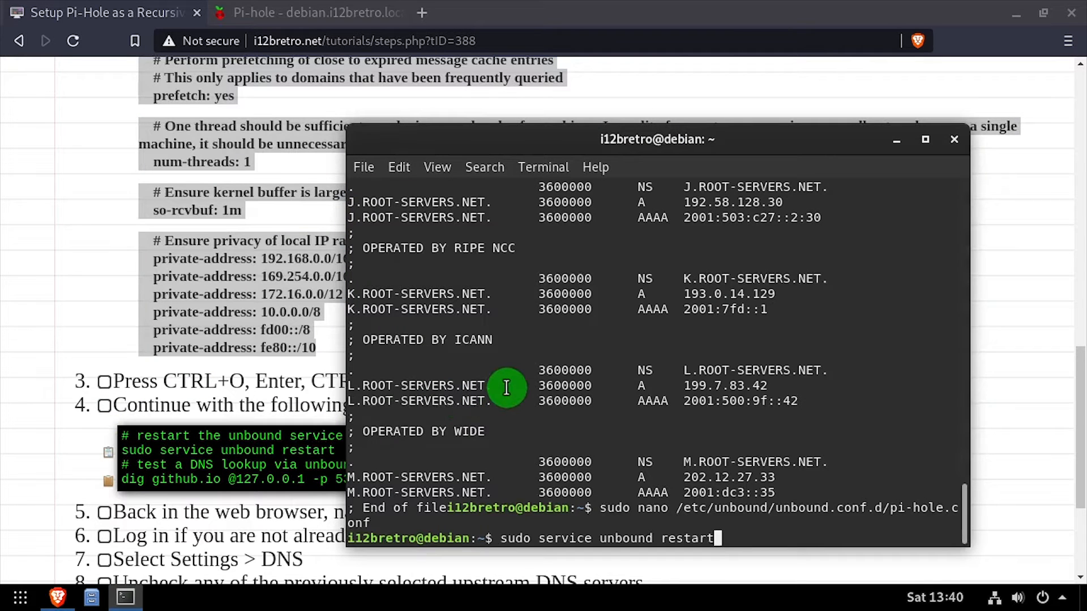
{"action": "key", "text": "Return"}
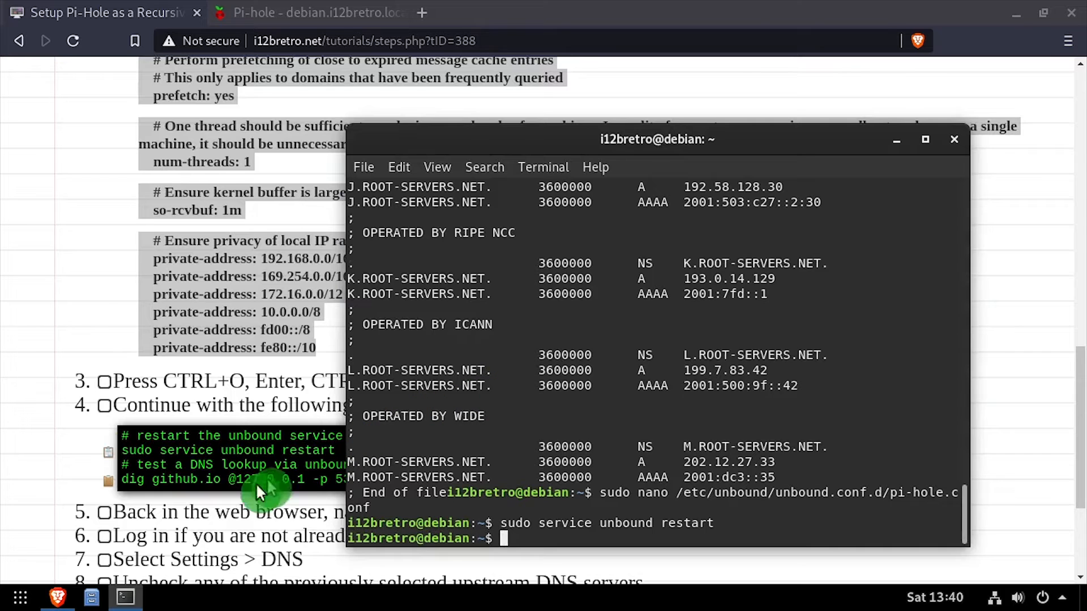
{"action": "type", "text": "dig github.io @127.0.0.1 -p 5335"}
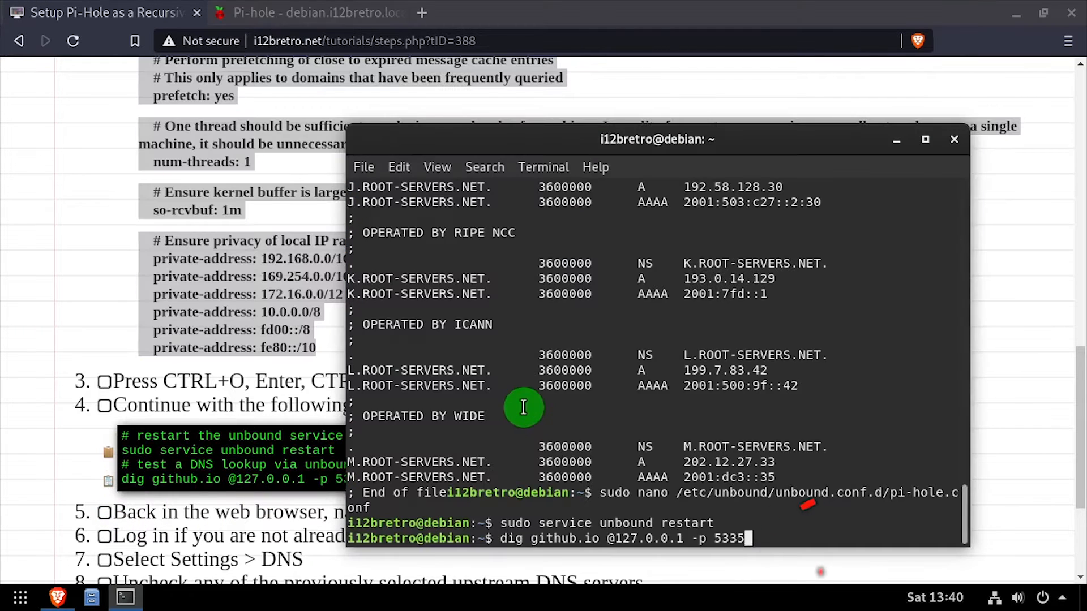
{"action": "key", "text": "Return"}
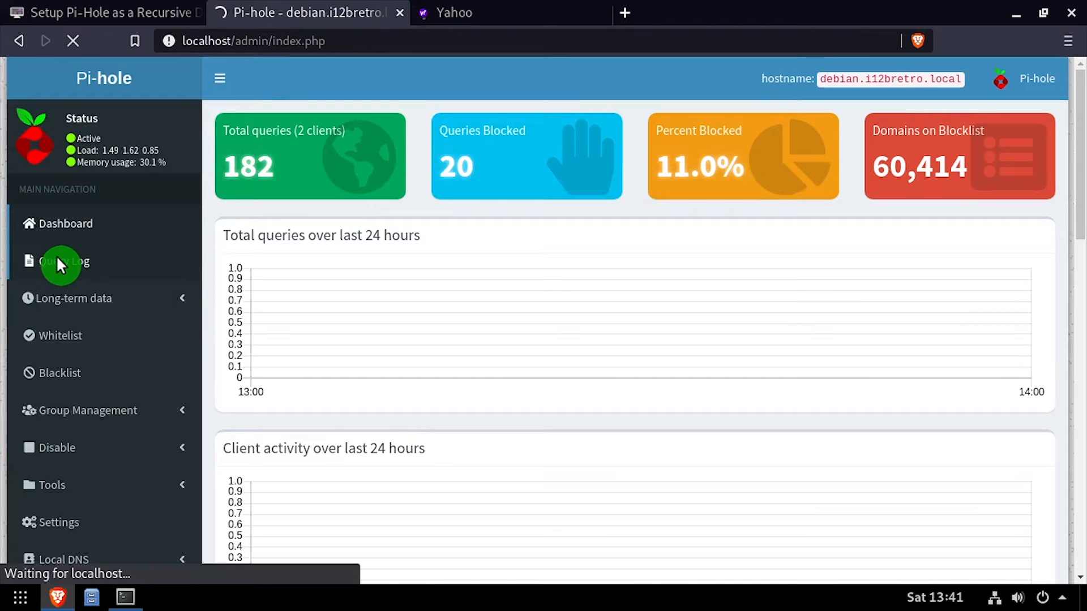
Open the Query Log and scroll through entries forwarded to OpenDNS
{"action": "left_click", "coordinate": [63, 261]}
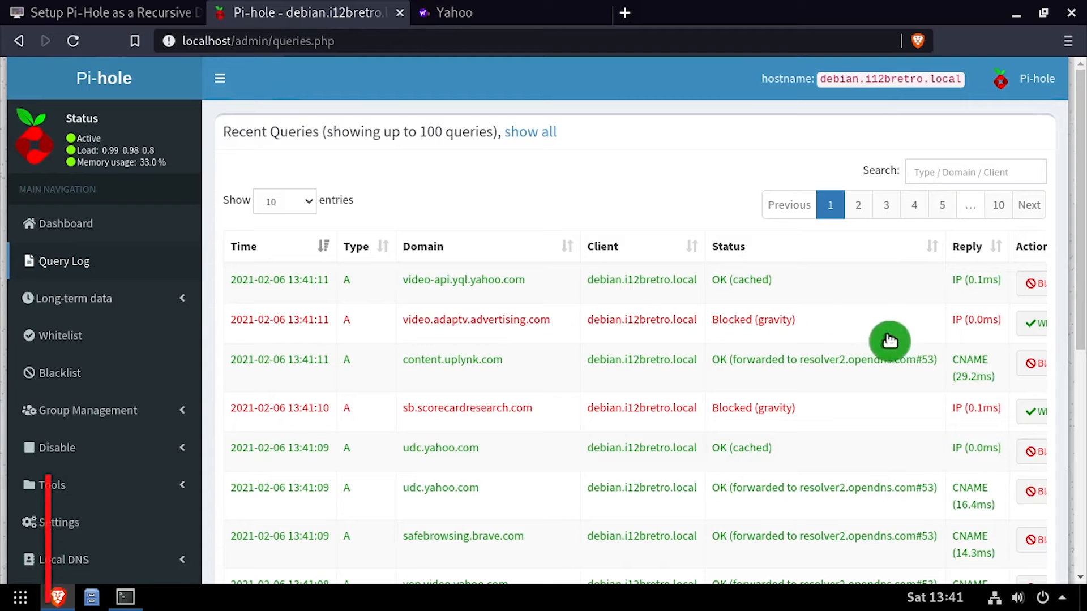
{"action": "scroll", "scroll_direction": "down", "scroll_amount": 3}
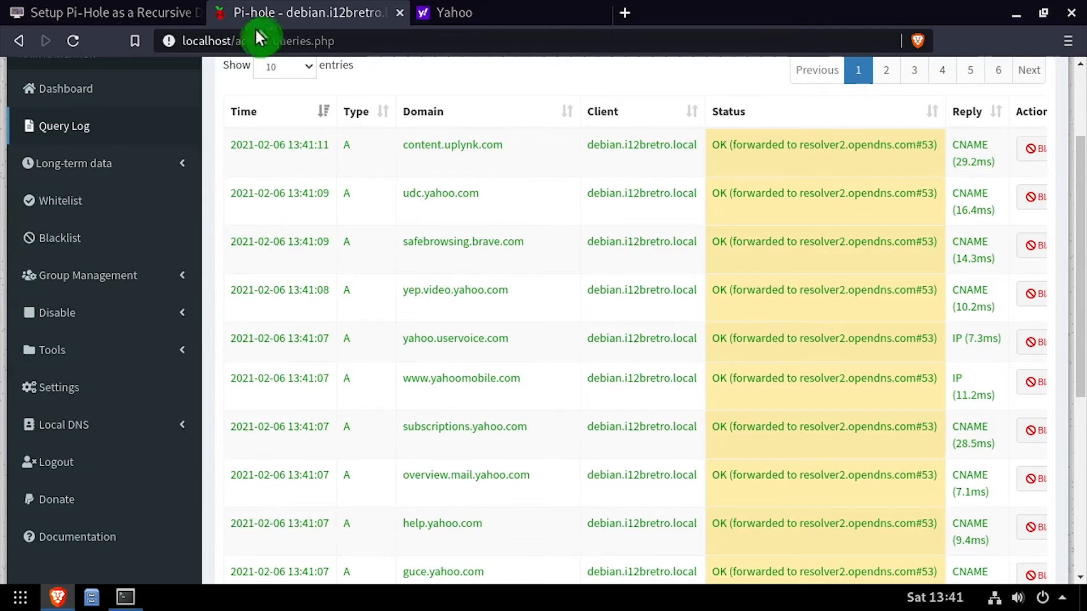
{"action": "scroll", "scroll_direction": "up", "scroll_amount": 3}
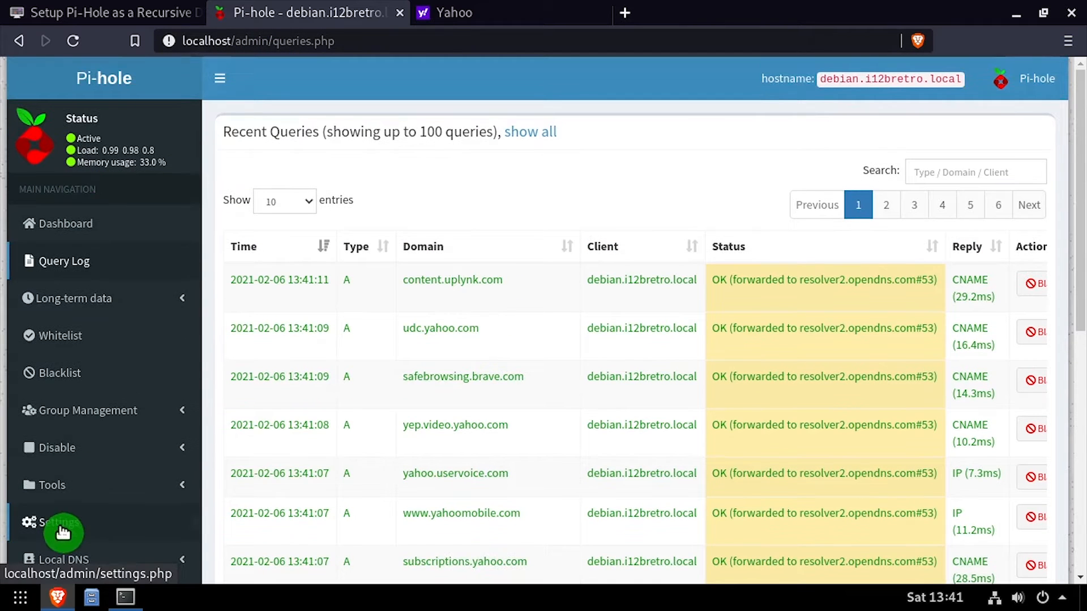
In Settings > DNS, enable Custom 1 (IPv4) as 127.0.0.1#5335 and scroll down
{"action": "left_click", "coordinate": [59, 521]}
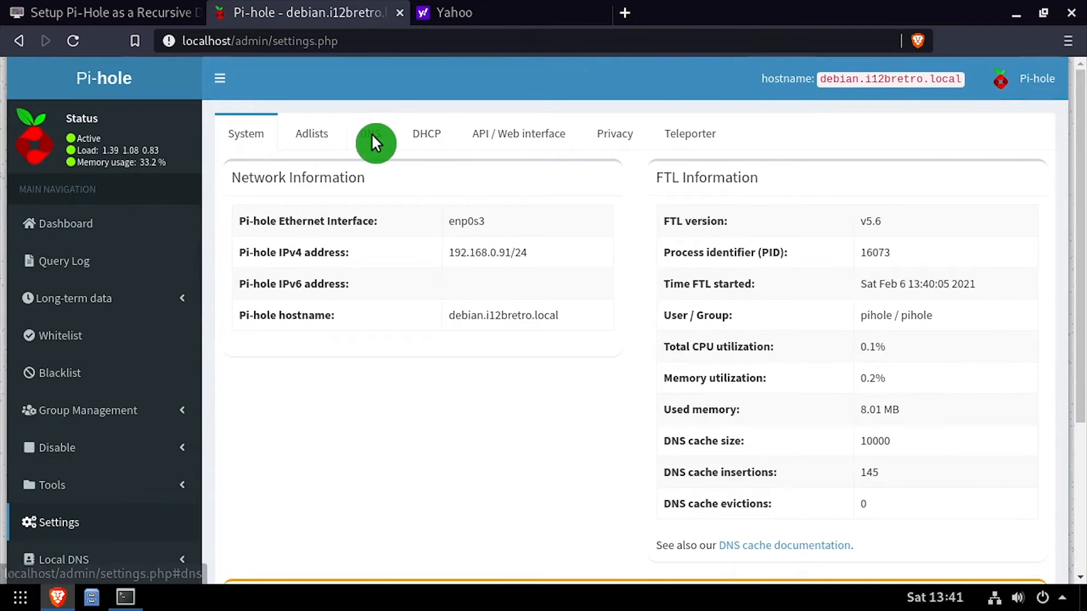
{"action": "left_click", "coordinate": [371, 133]}
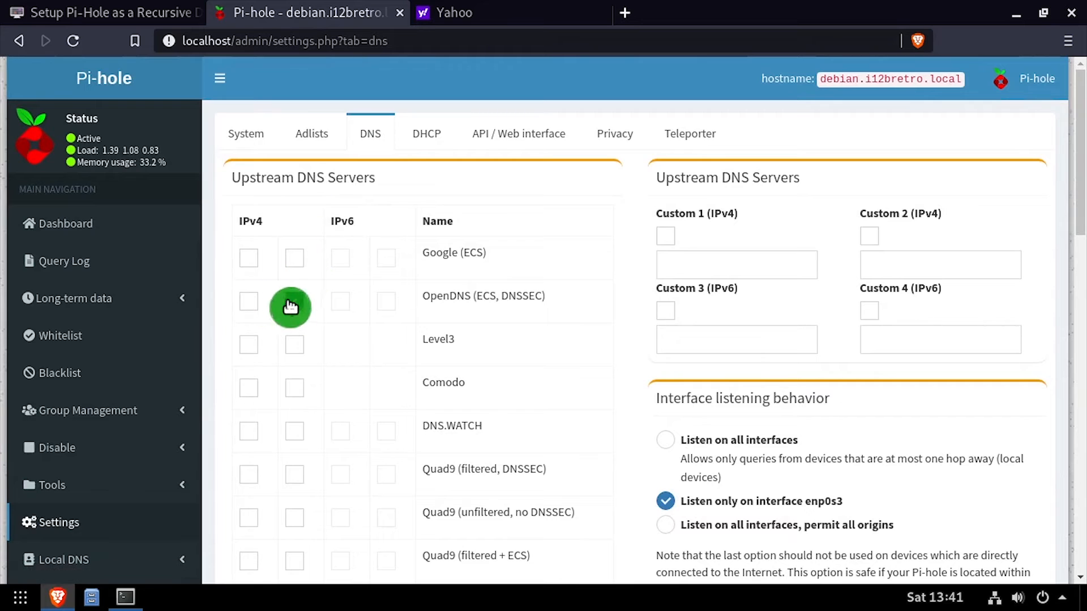
{"action": "mouse_move", "coordinate": [670, 235]}
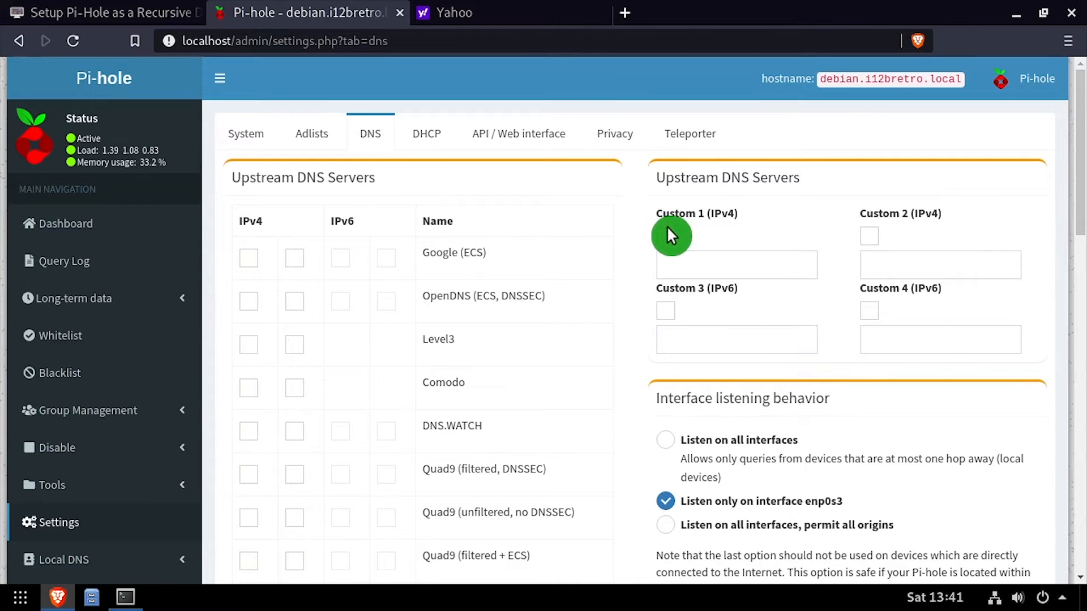
{"action": "left_click", "coordinate": [664, 235]}
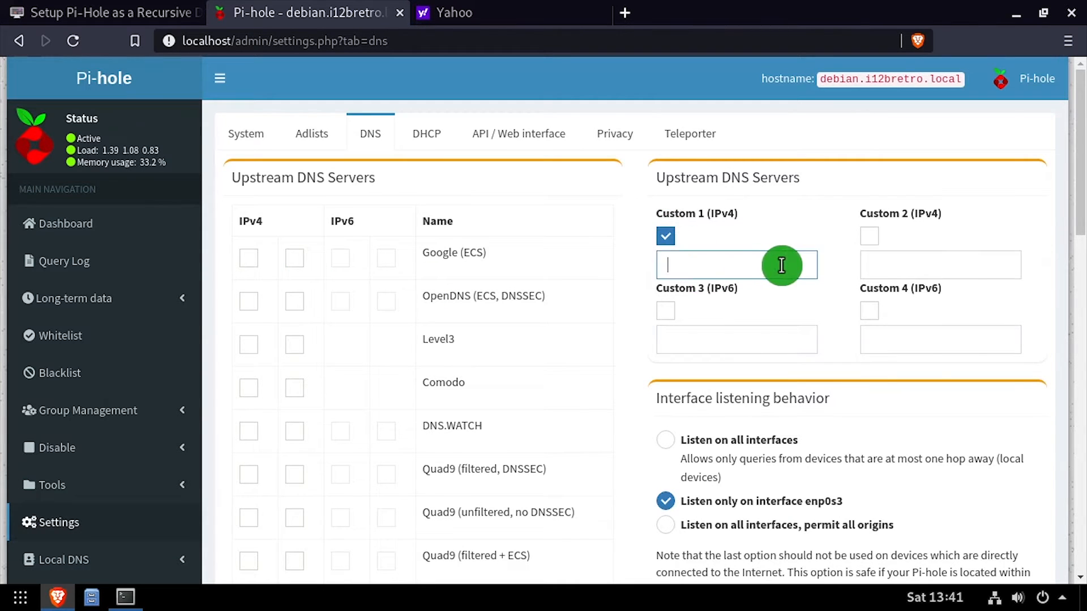
{"action": "type", "text": "127.0.0.1#5335"}
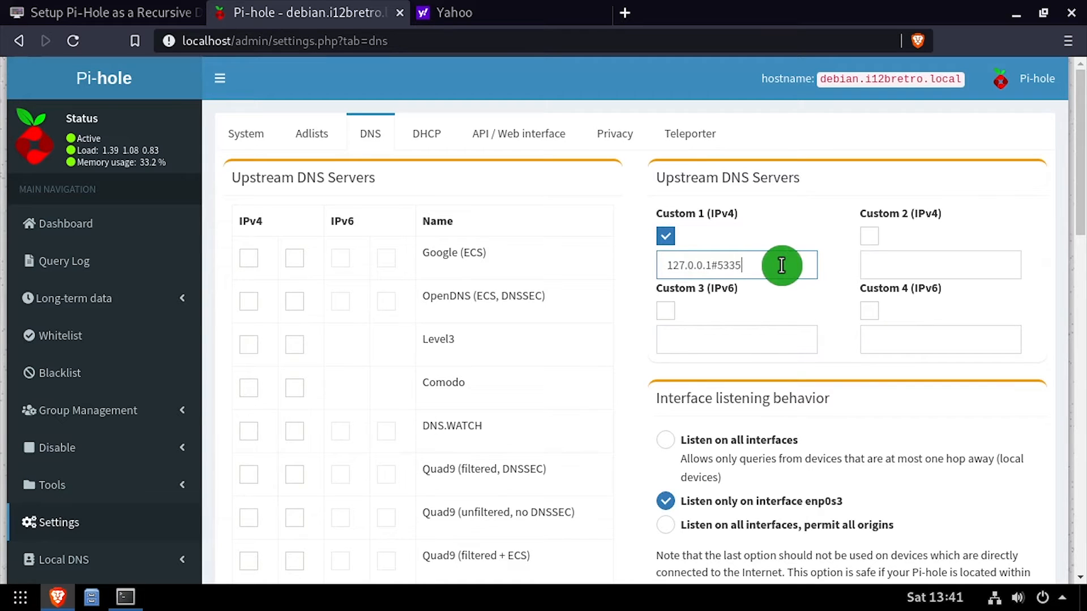
{"action": "scroll", "scroll_direction": "down", "scroll_amount": 3}
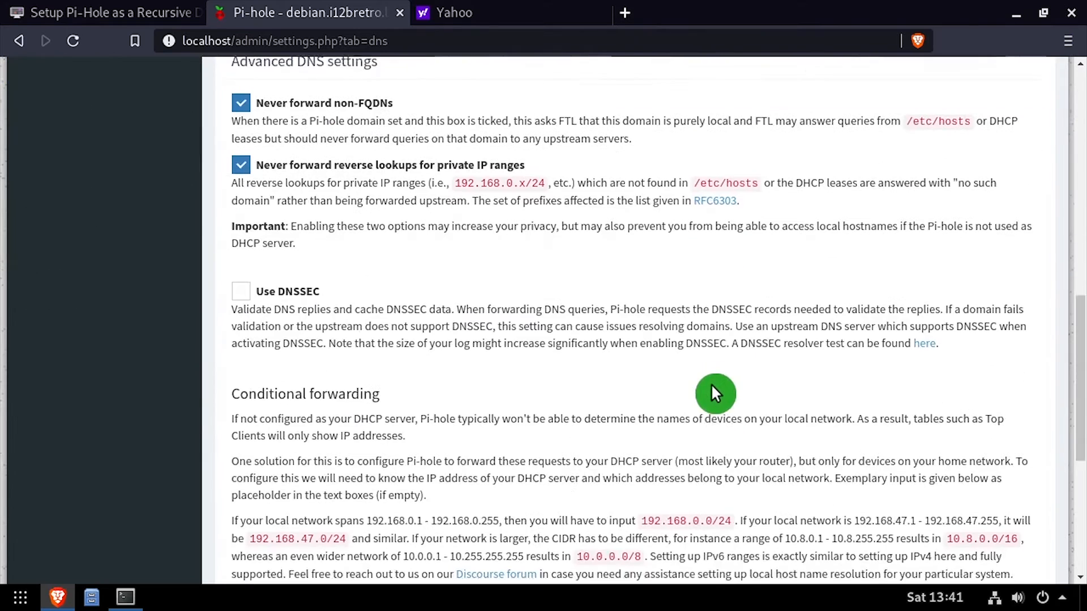
{"action": "scroll", "scroll_direction": "down", "scroll_amount": 3}
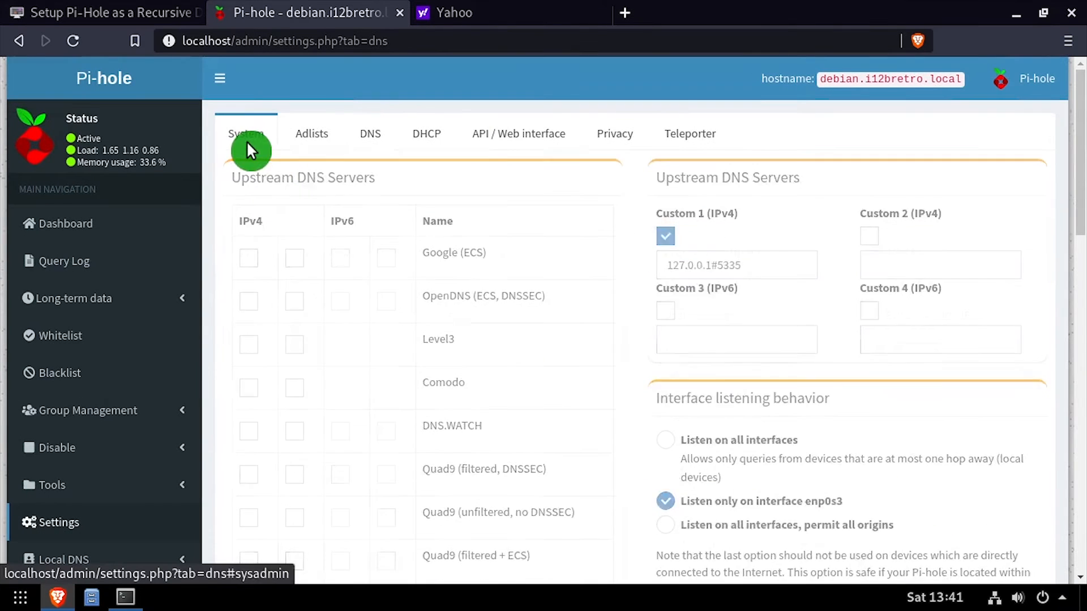
Dismiss the network table flush, restart the DNS resolver, and show the Yahoo tab
{"action": "left_click", "coordinate": [246, 133]}
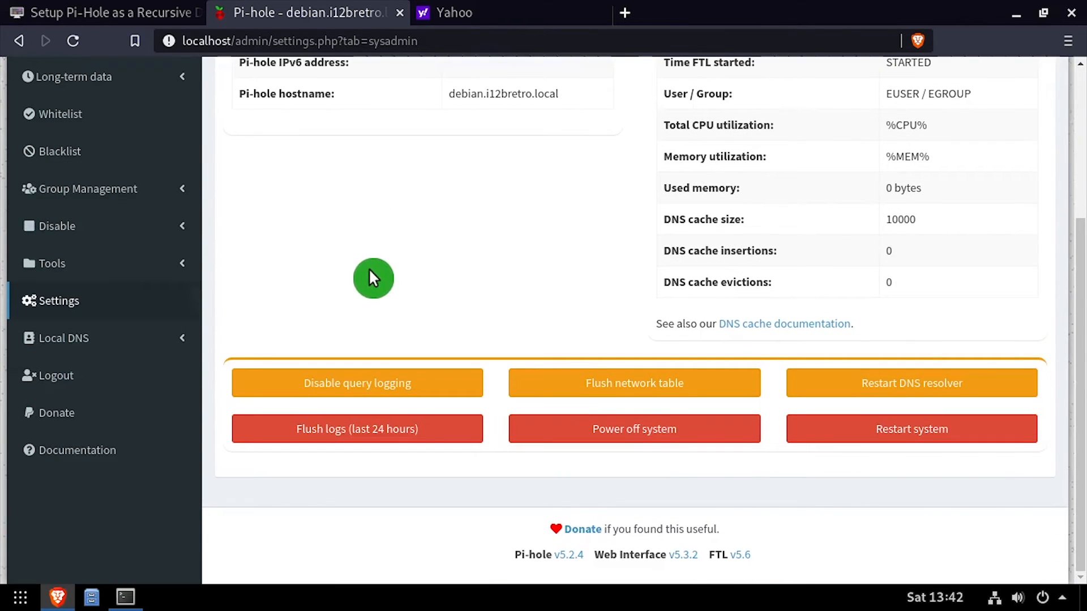
{"action": "left_click", "coordinate": [634, 382]}
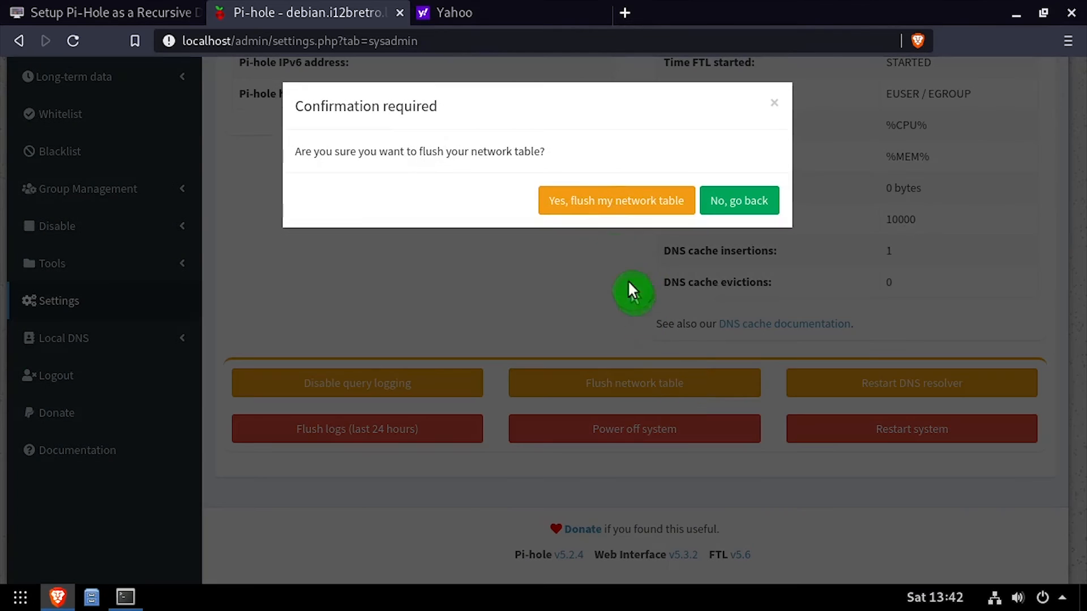
{"action": "left_click", "coordinate": [615, 200]}
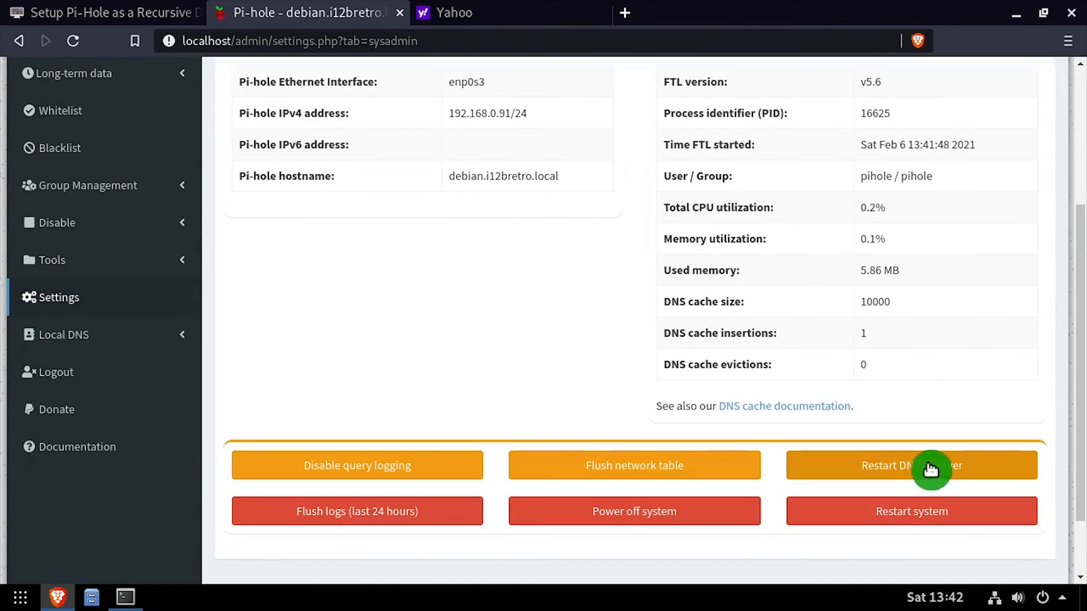
{"action": "left_click", "coordinate": [911, 465]}
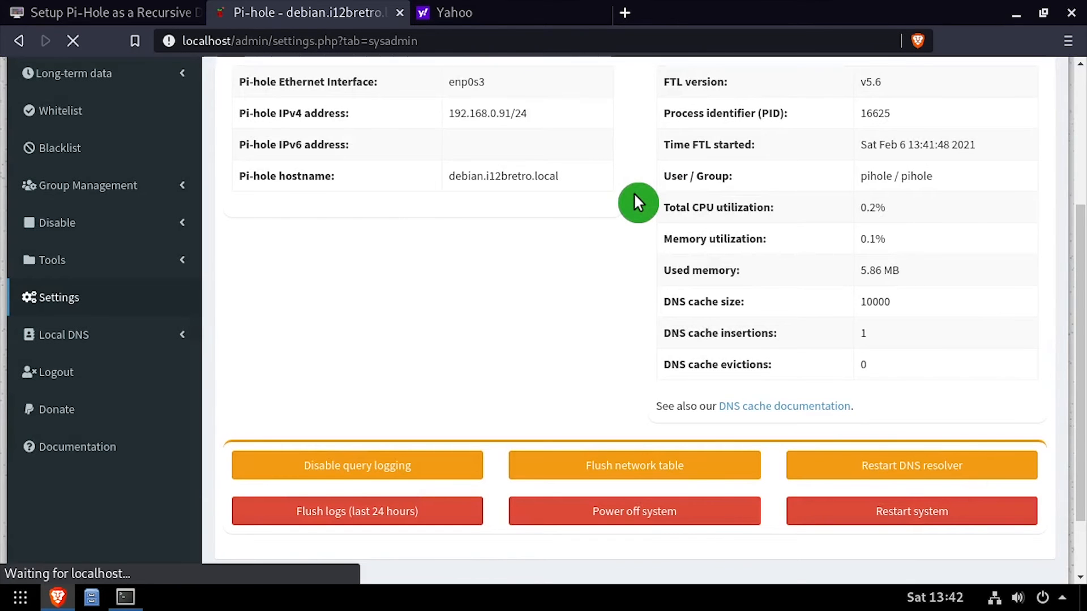
{"action": "left_click", "coordinate": [450, 13]}
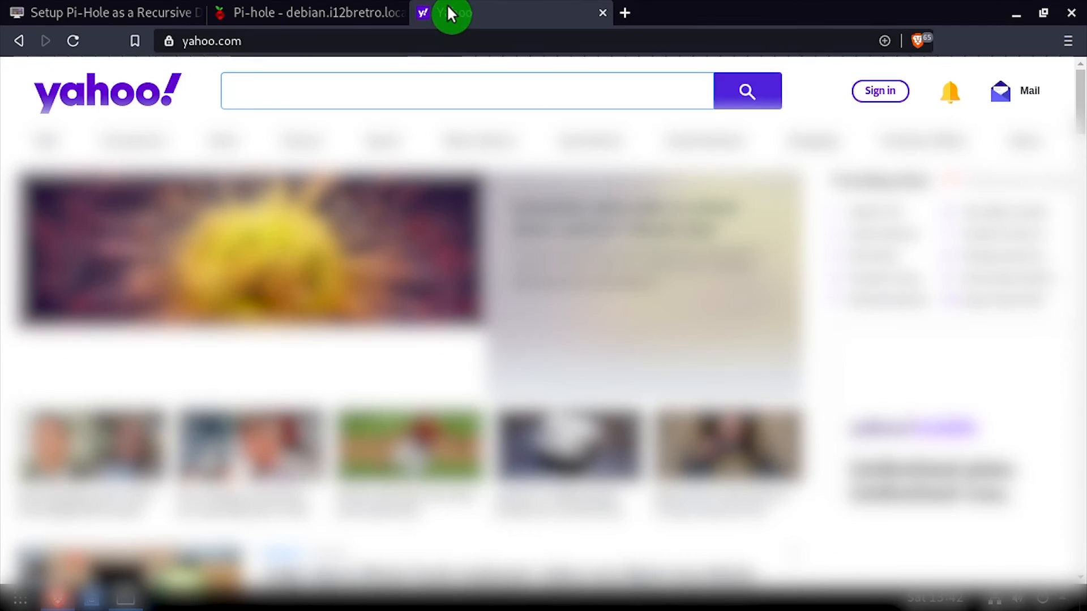
Reload Yahoo, then view the Query Log showing lookups forwarded to localhost#5335
{"action": "left_click", "coordinate": [308, 13]}
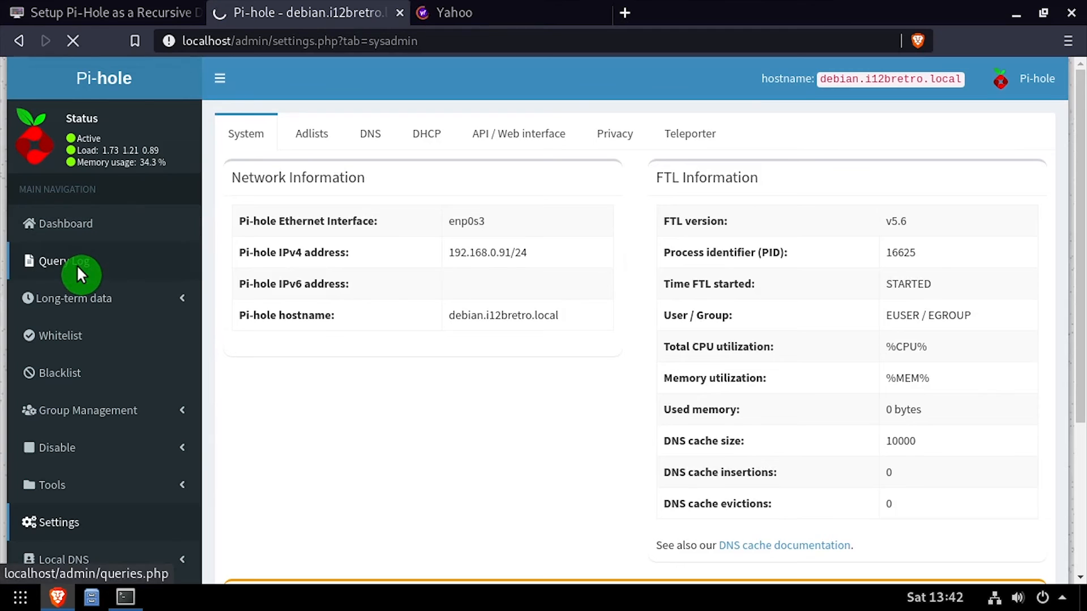
{"action": "left_click", "coordinate": [62, 262]}
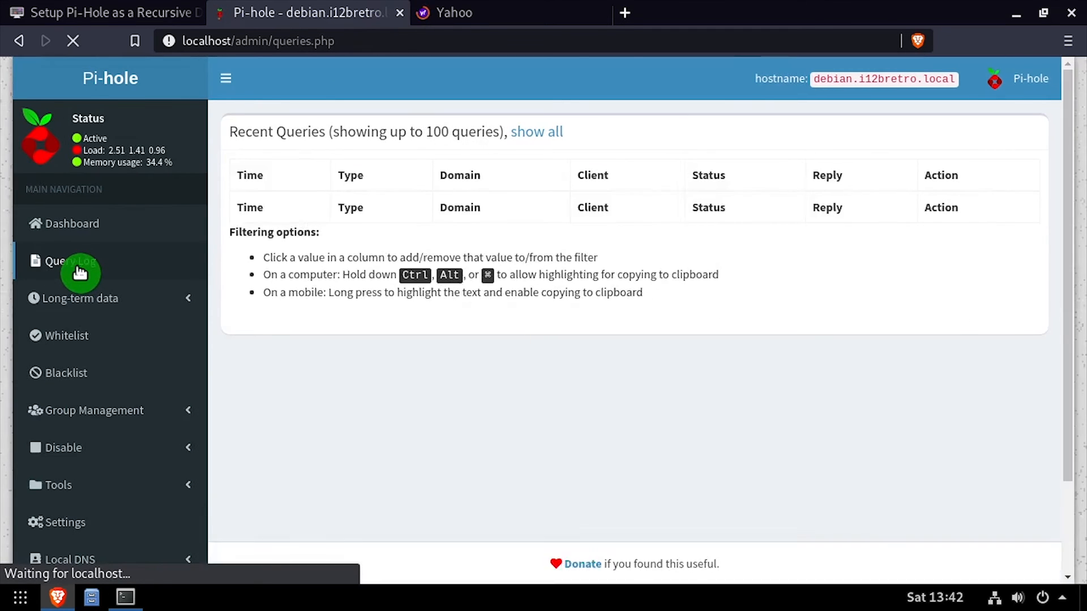
{"action": "left_click", "coordinate": [70, 260]}
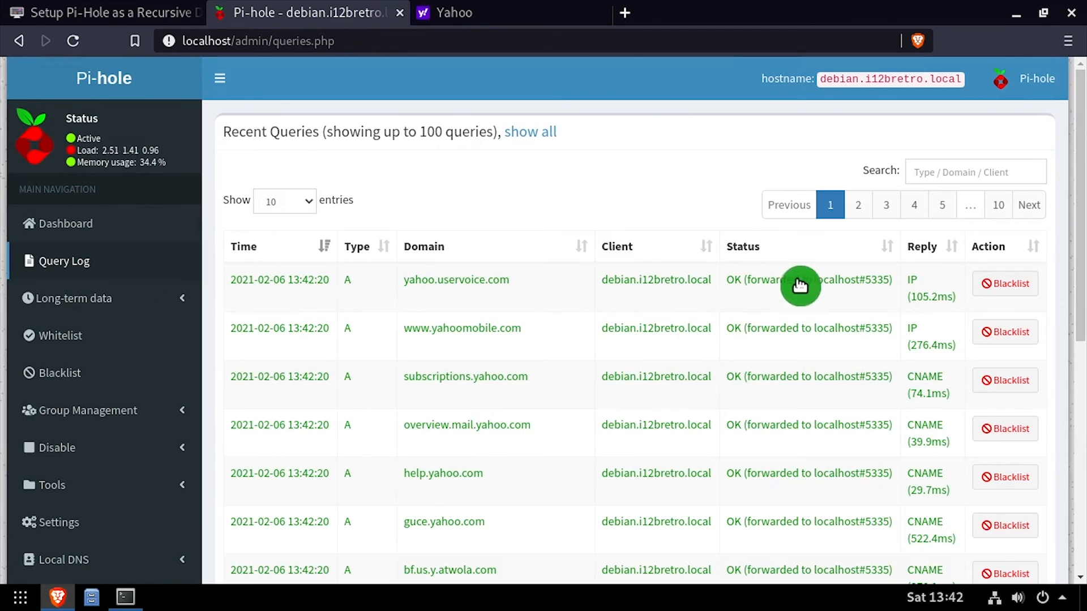